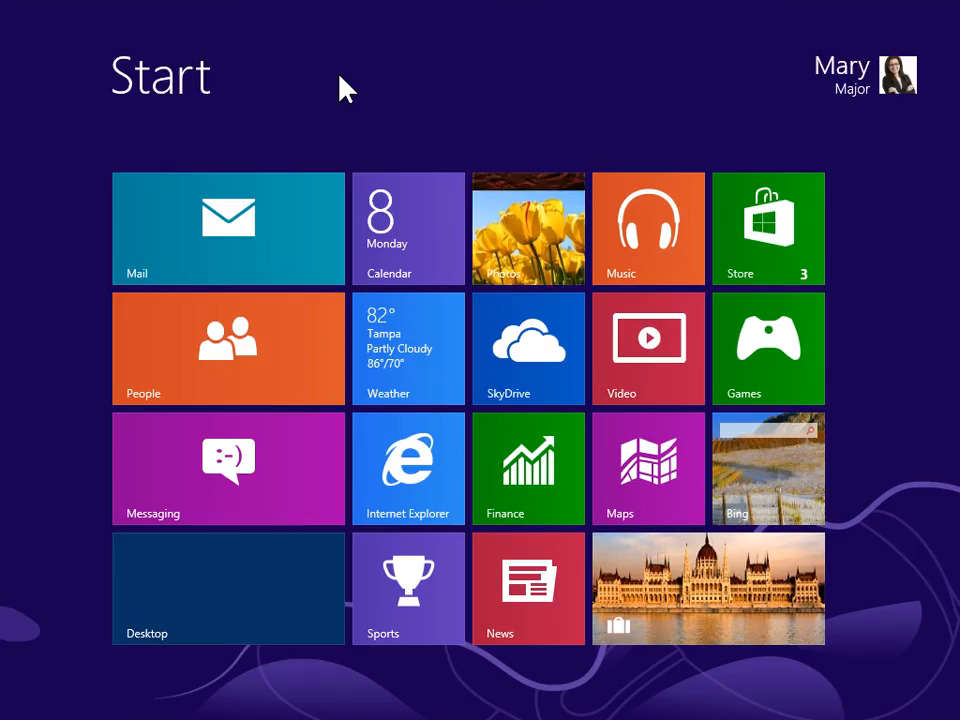
mouse_move(536, 76)
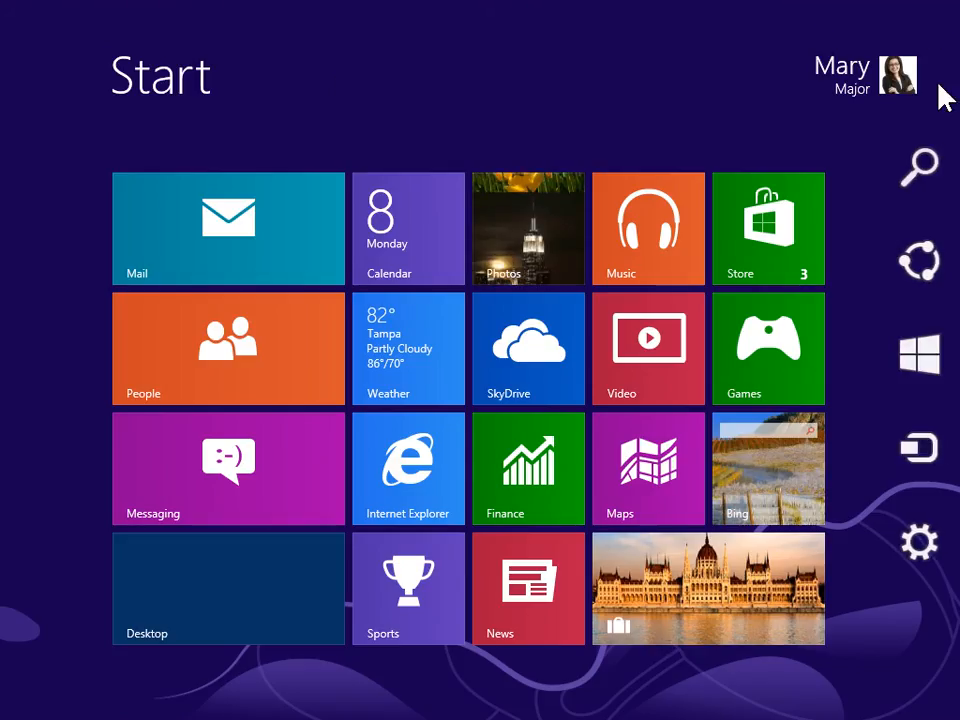
mouse_move(948, 96)
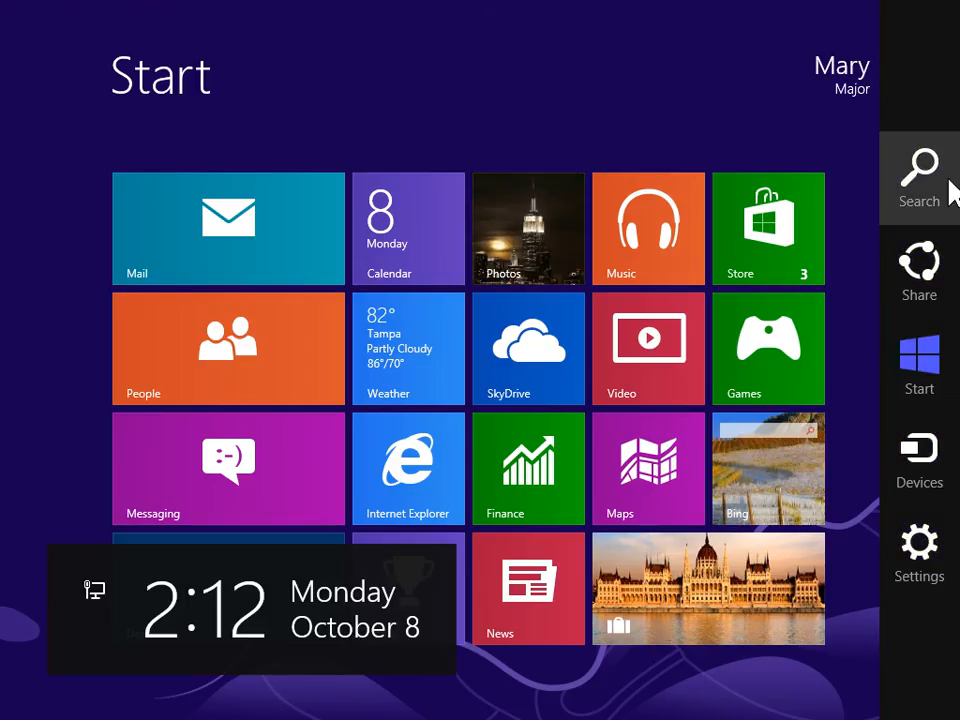
Step: Reach Control Panel from the Start screen via the Settings charm
left_click(918, 176)
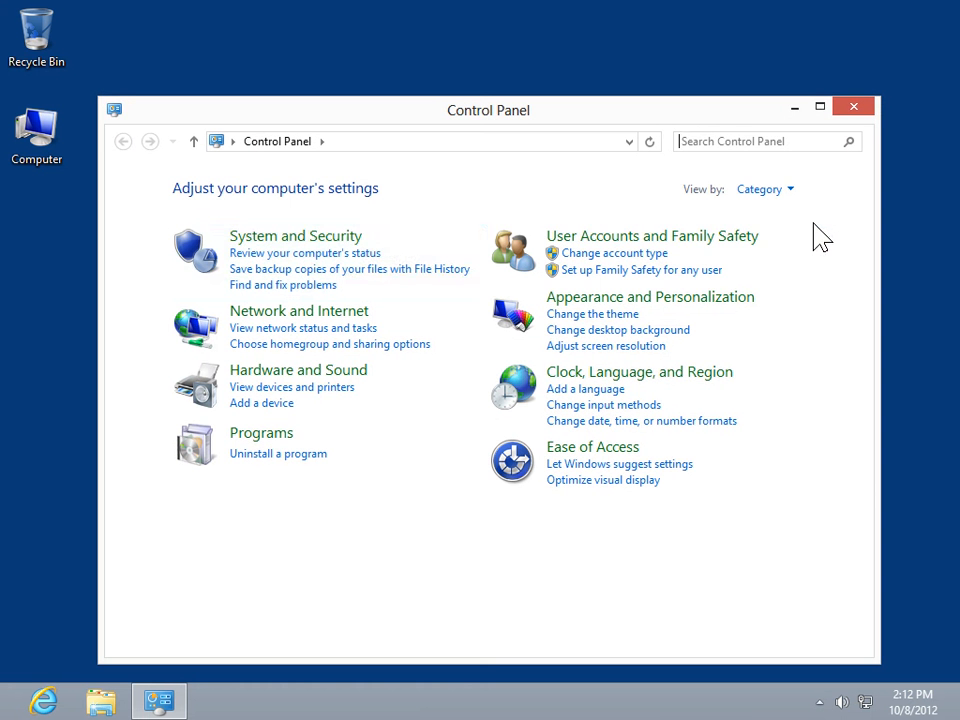
Step: Go through System and Security to Administrative Tools and select the Computer Management shortcut
left_click(296, 236)
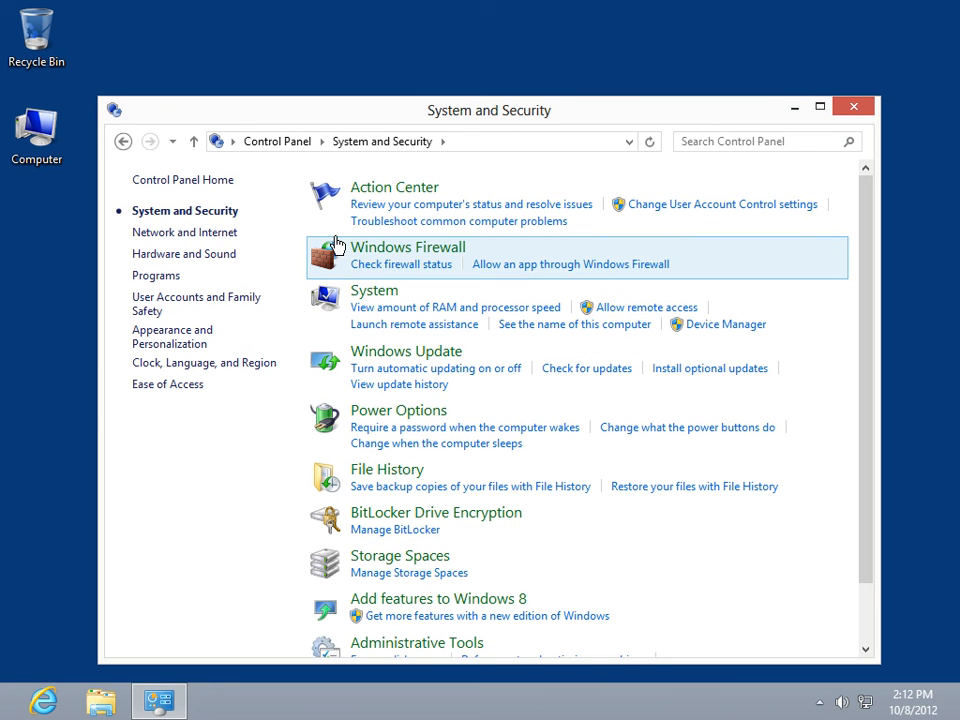
scroll("down", 3)
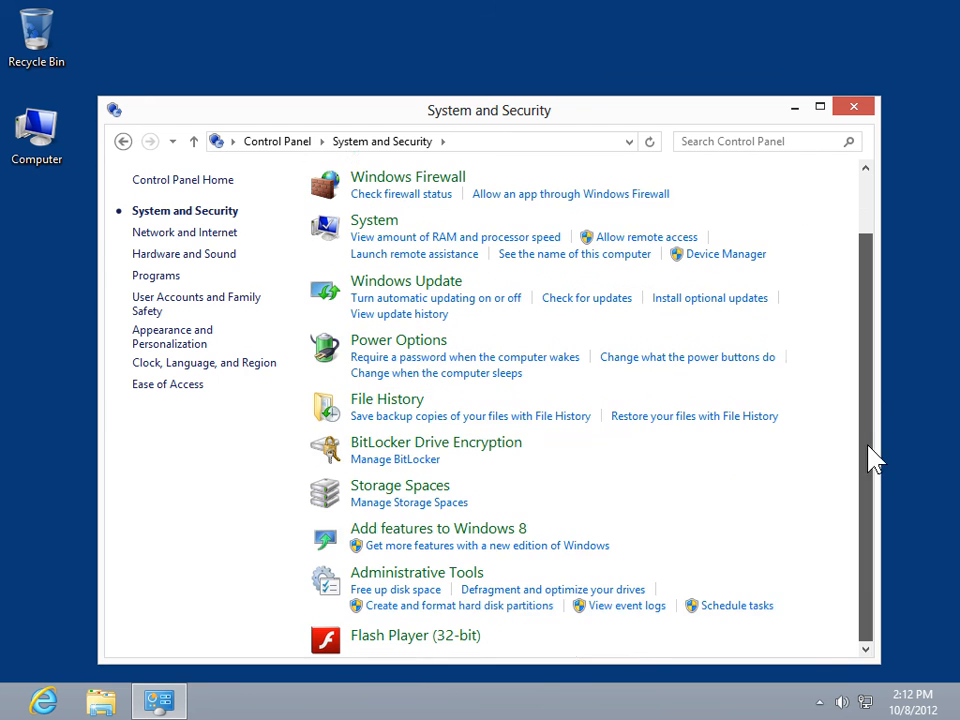
left_click(416, 572)
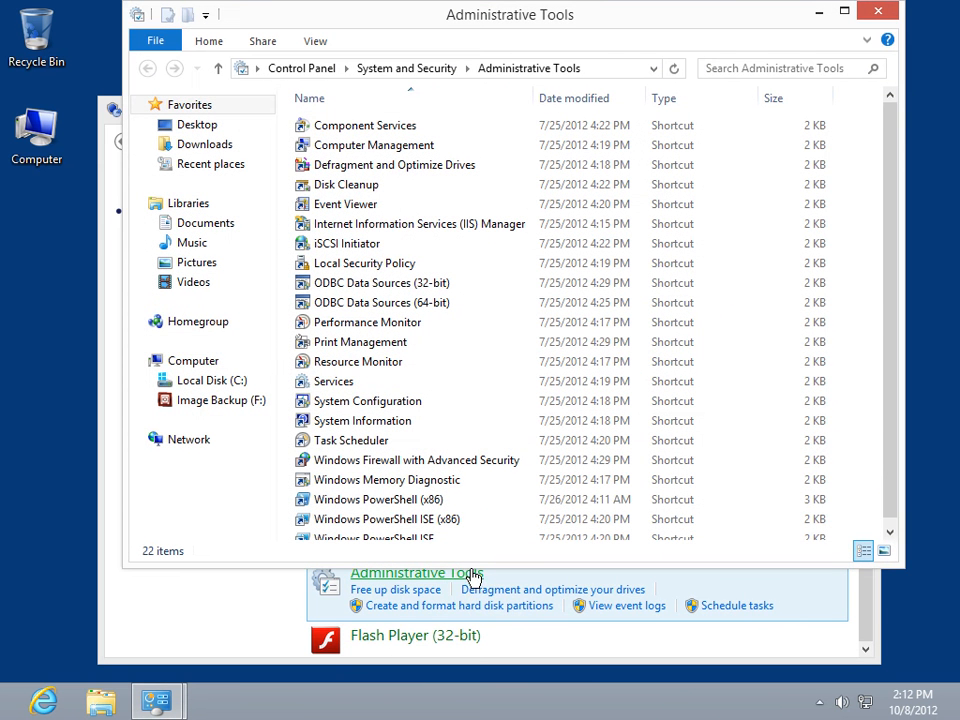
left_click(372, 144)
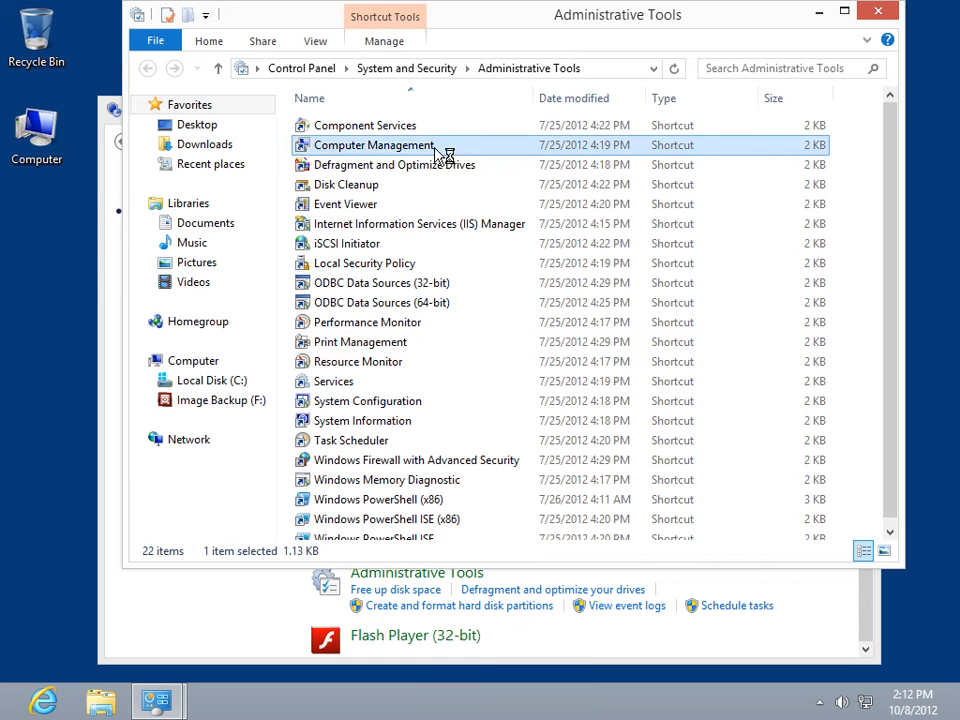
Step: Launch Computer Management and show Disk Management listing C:, ImageBackup (F:) and System Reserved
double_click(376, 144)
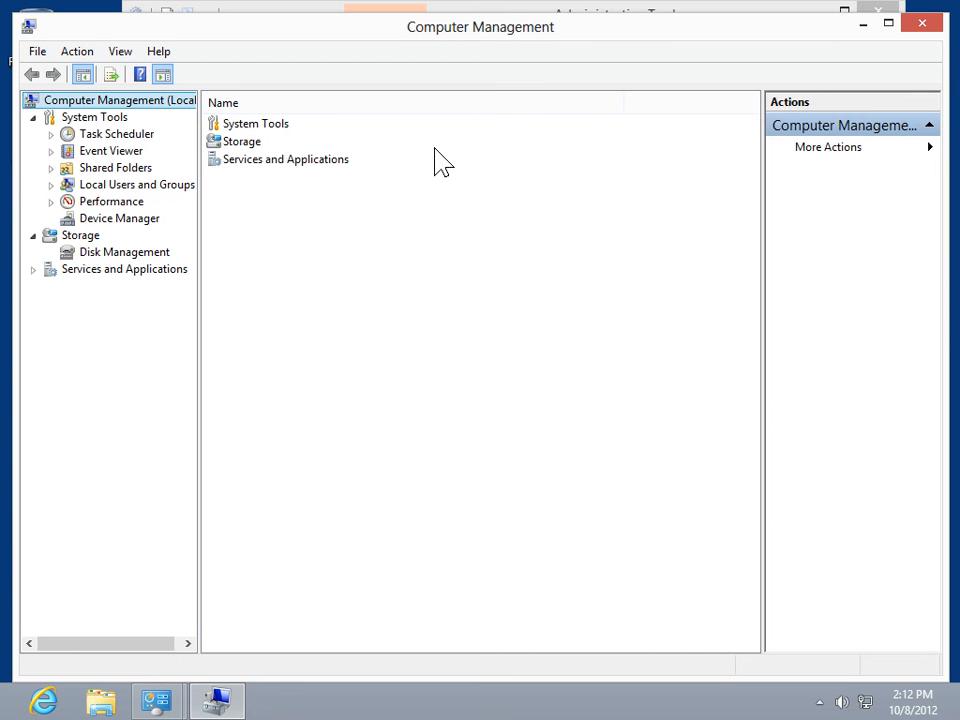
mouse_move(80, 256)
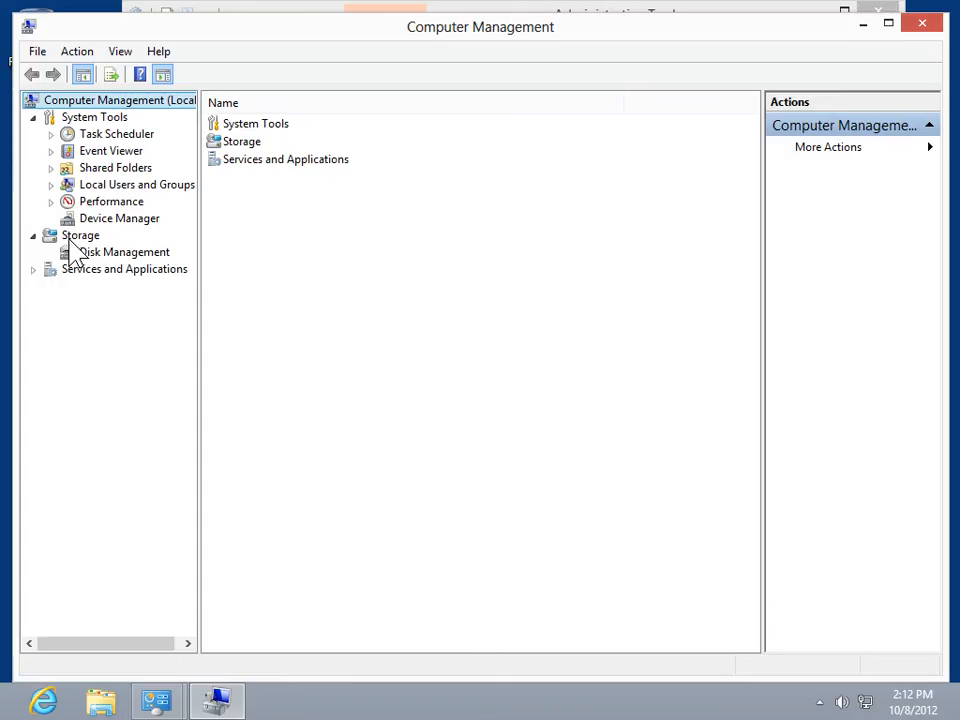
mouse_move(44, 252)
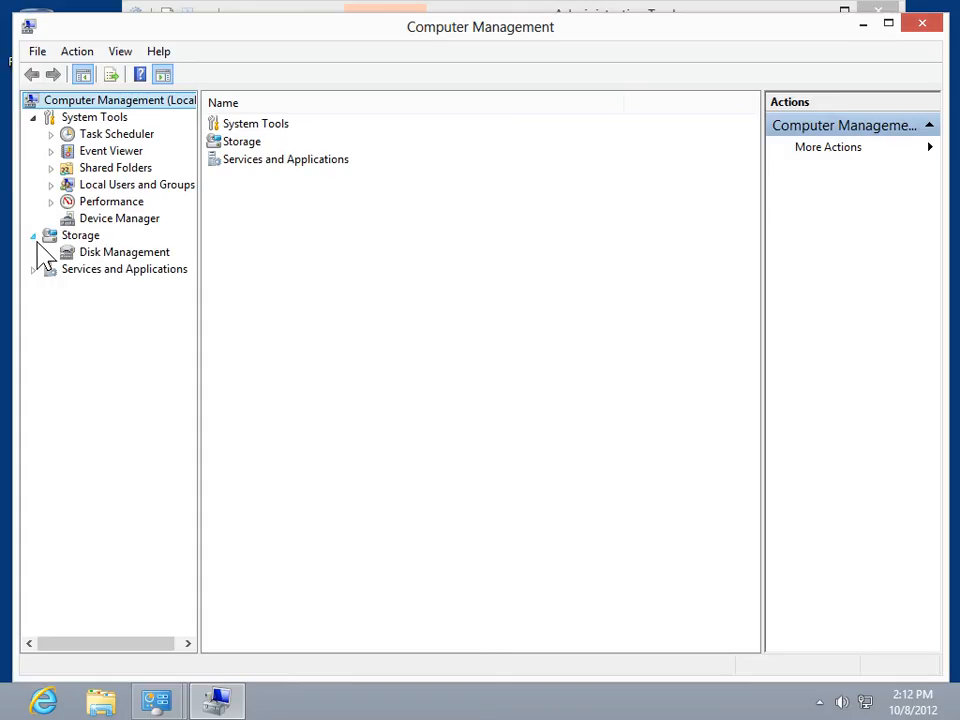
left_click(124, 252)
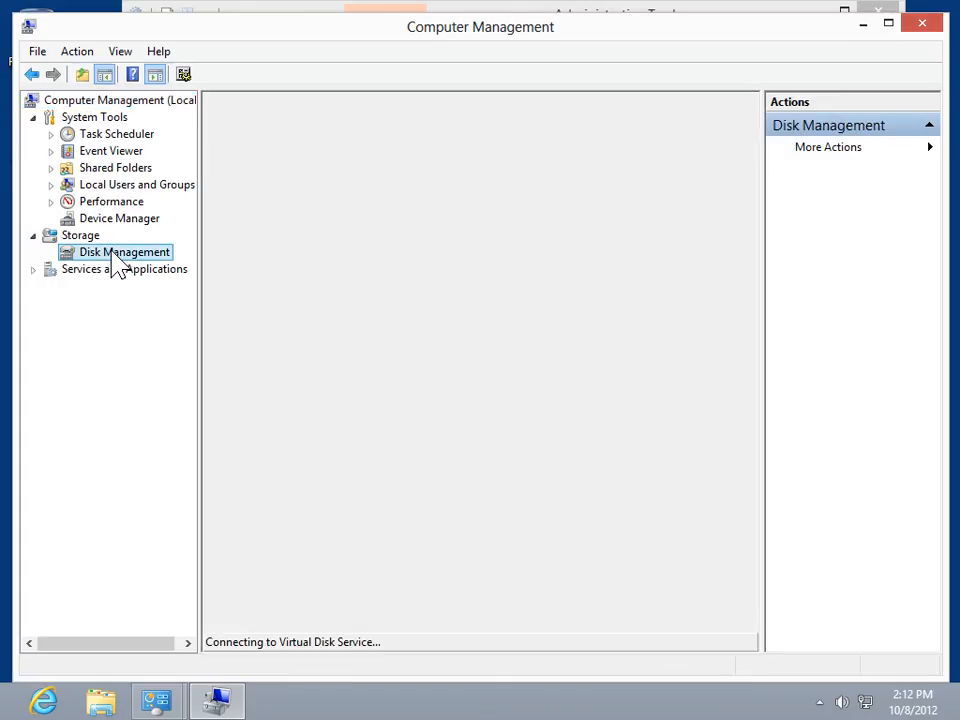
left_click(124, 252)
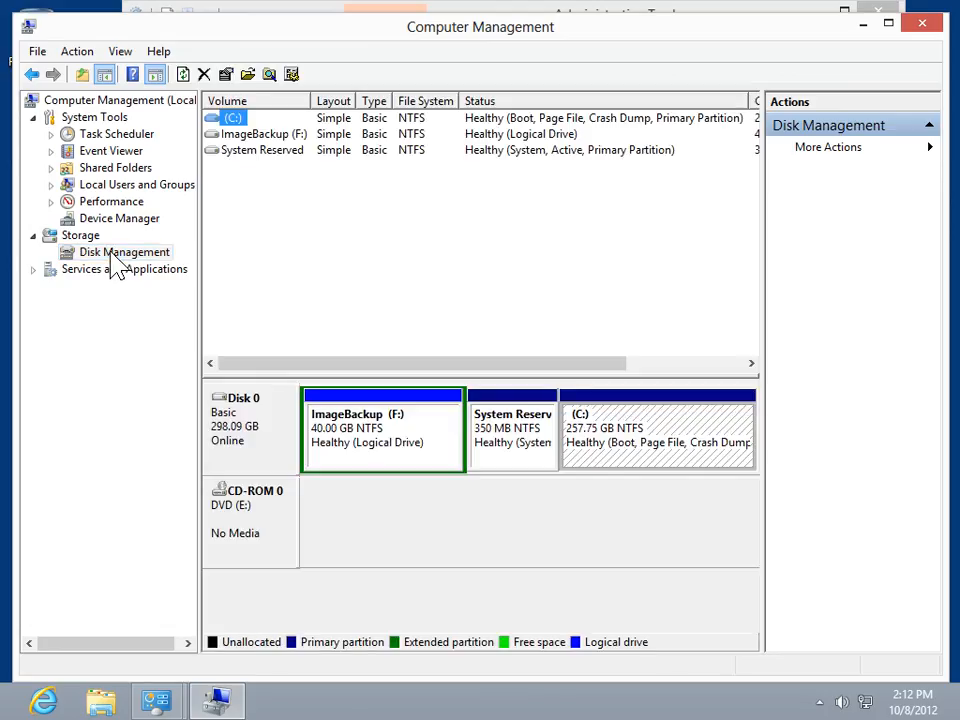
mouse_move(284, 144)
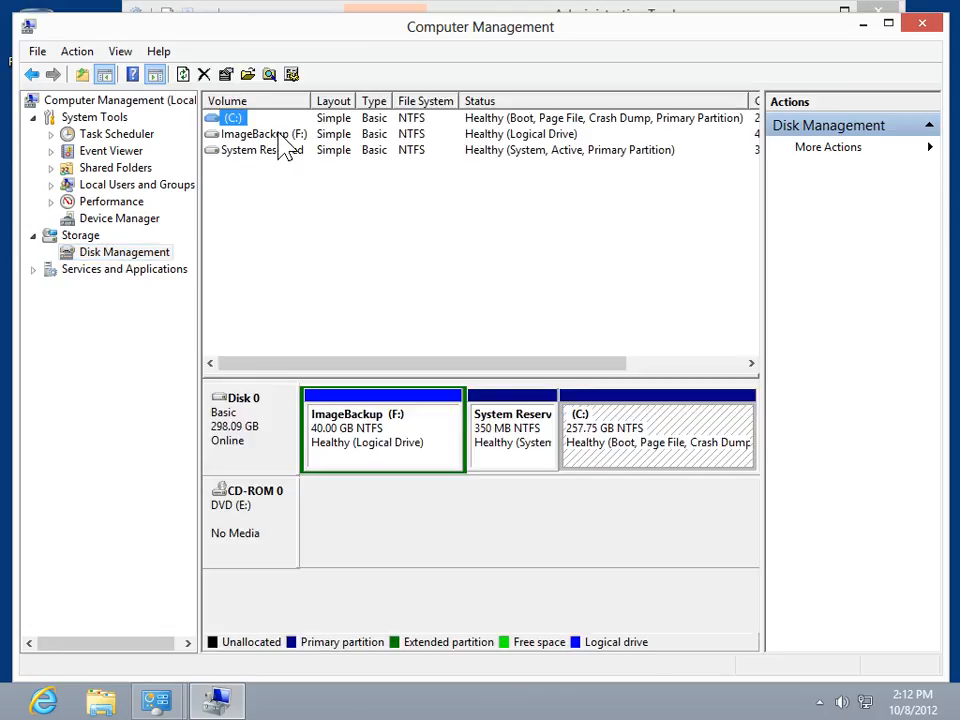
Step: Bring up Change Drive Letter and Paths for the ImageBackup (F:) volume
right_click(262, 134)
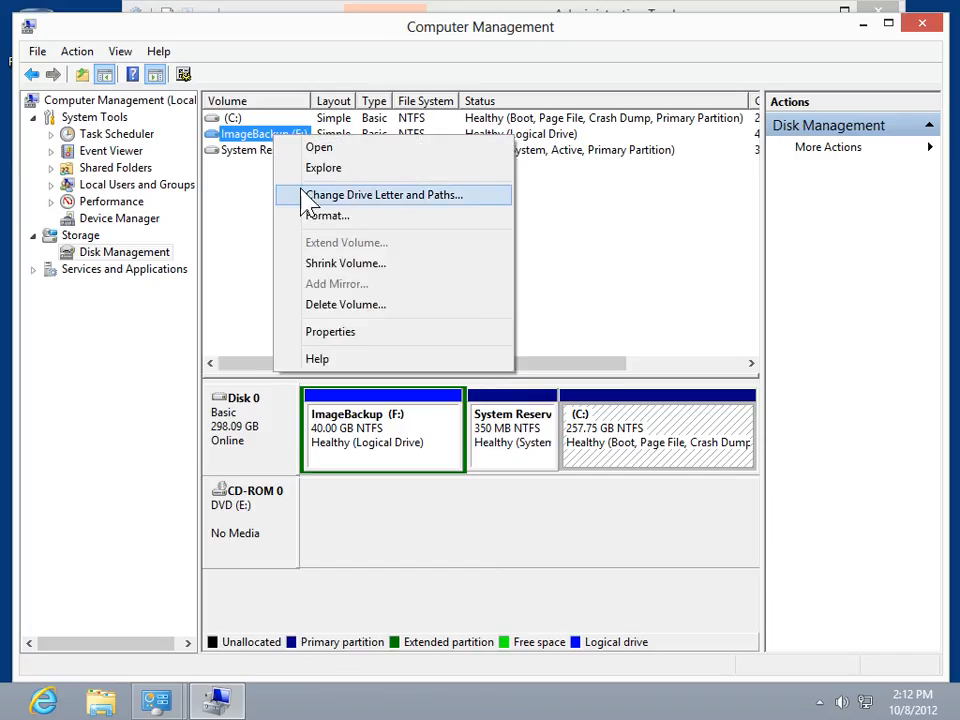
left_click(384, 196)
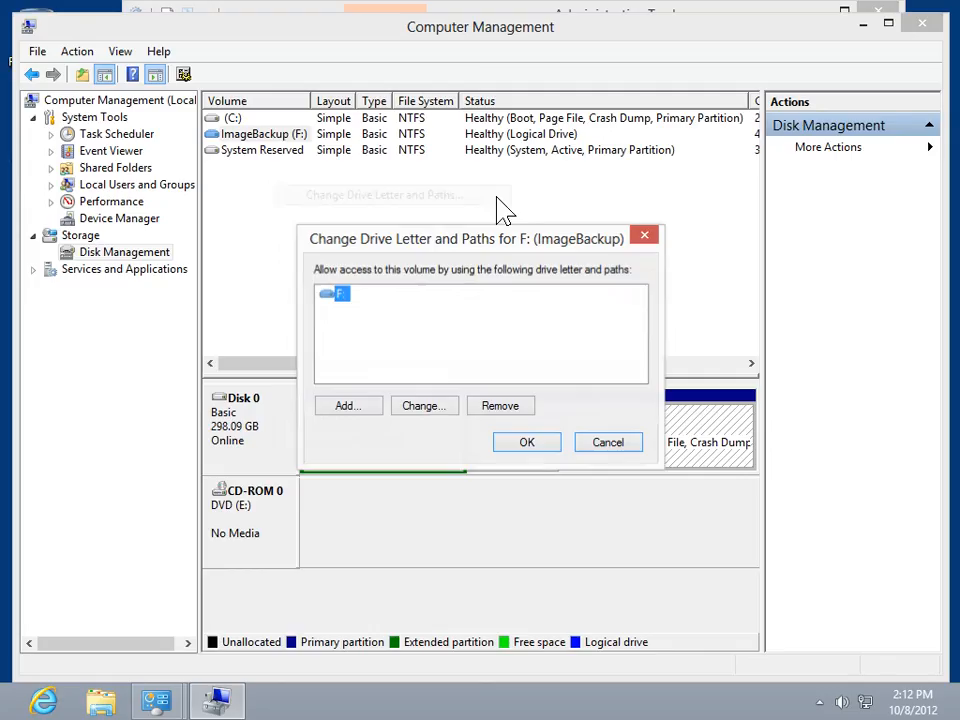
mouse_move(464, 384)
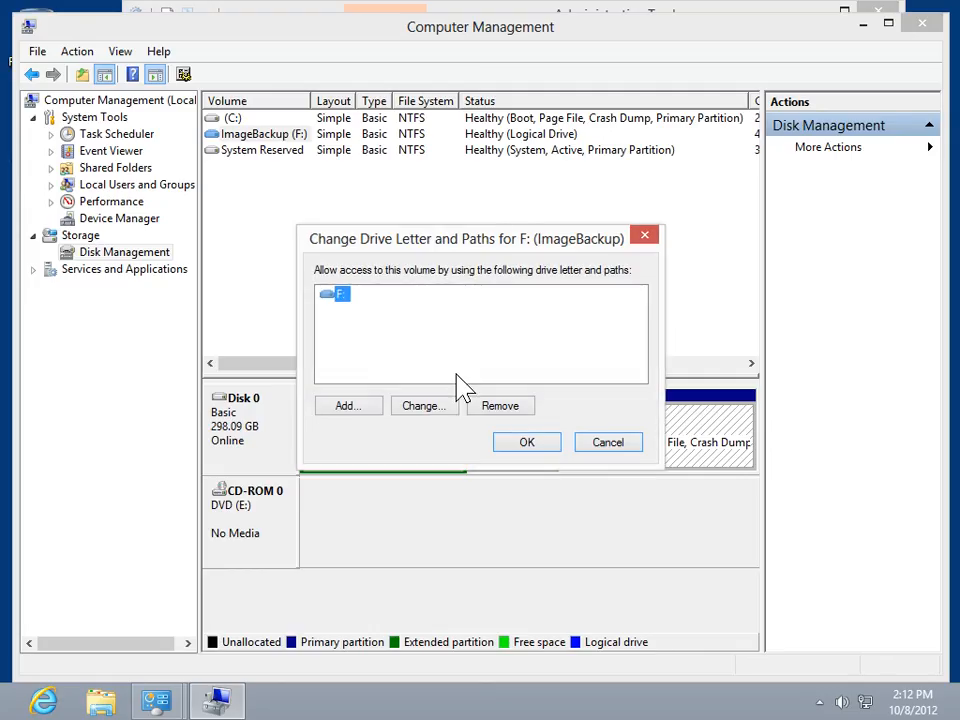
Step: Assign drive letter D: to ImageBackup in place of F: and accept the dependent-programs warning
left_click(420, 404)
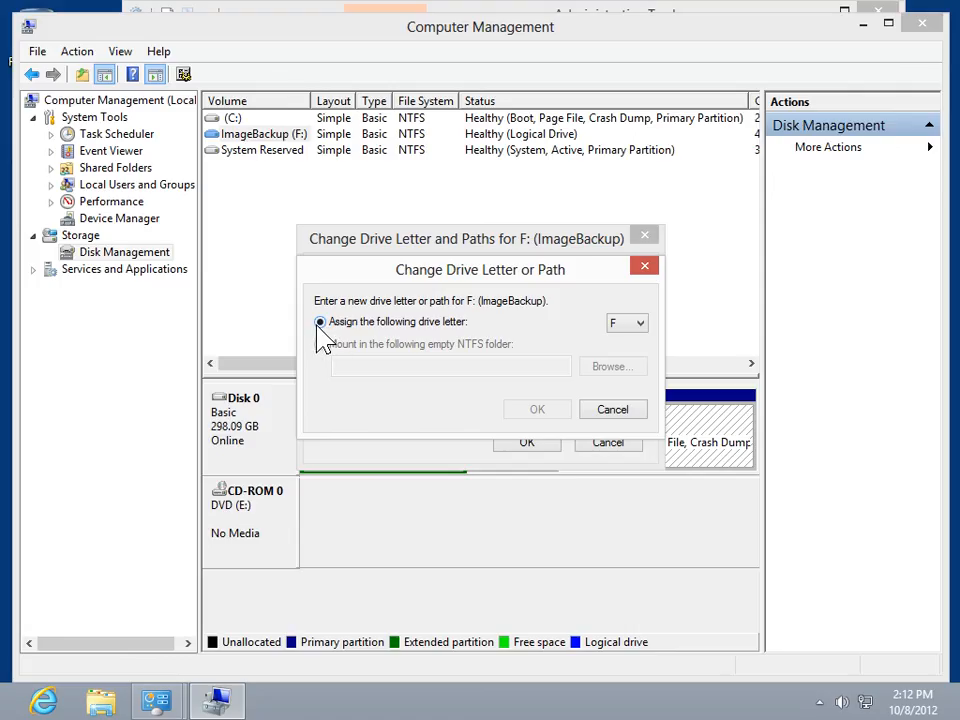
left_click(640, 322)
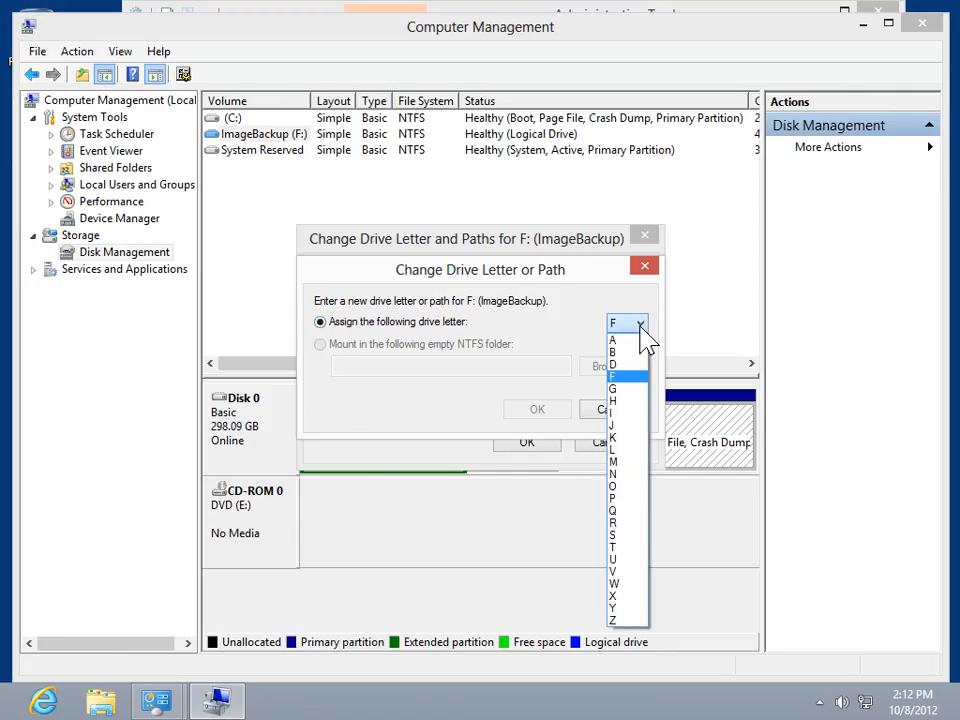
left_click(612, 364)
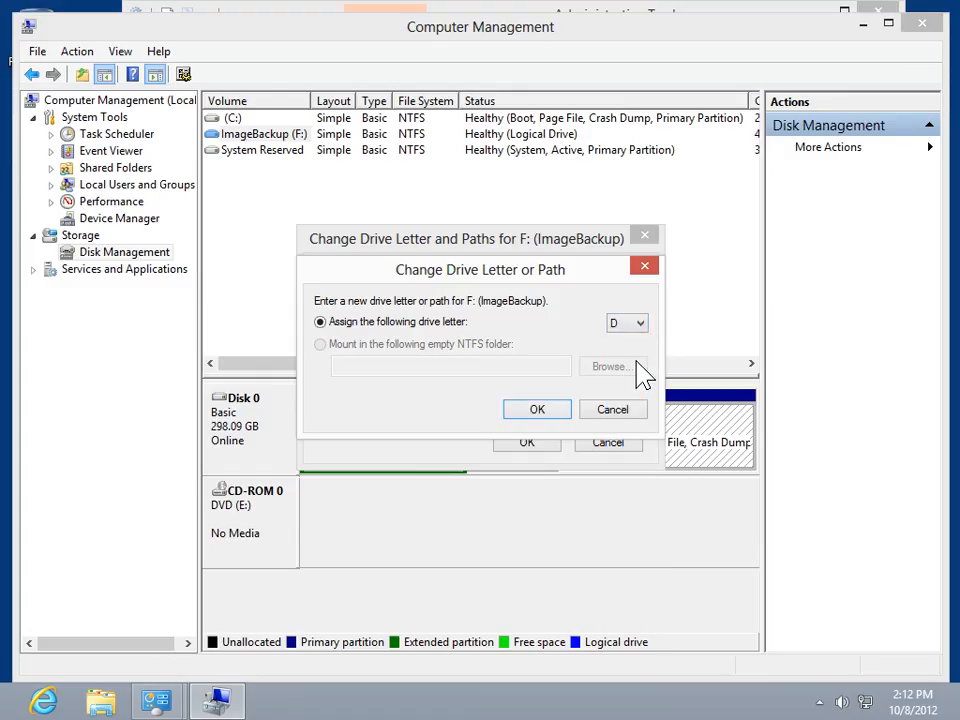
left_click(536, 408)
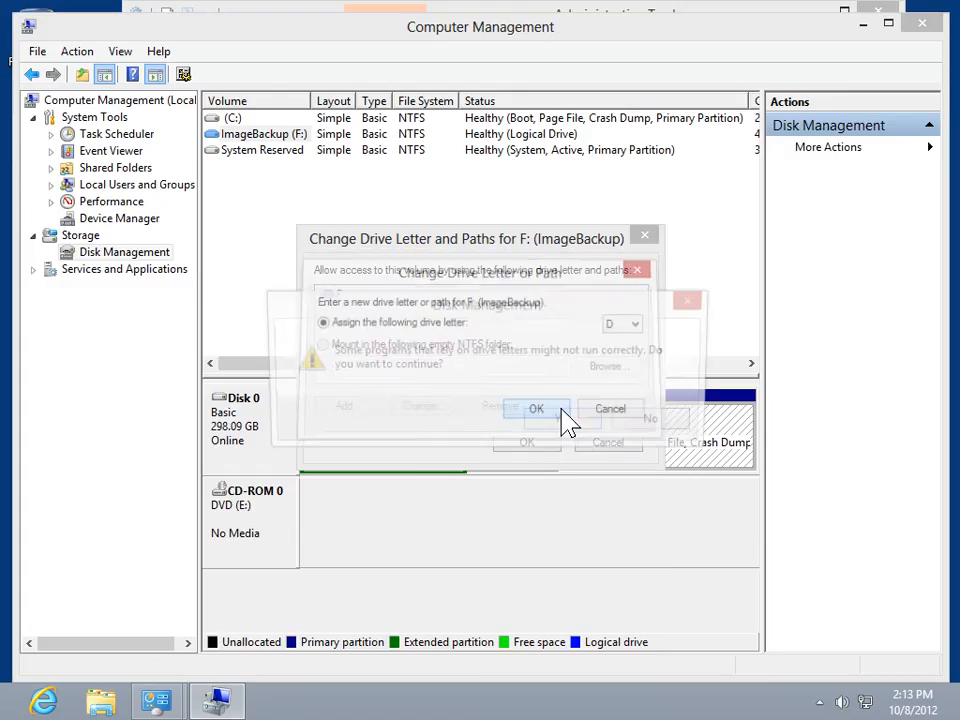
left_click(536, 408)
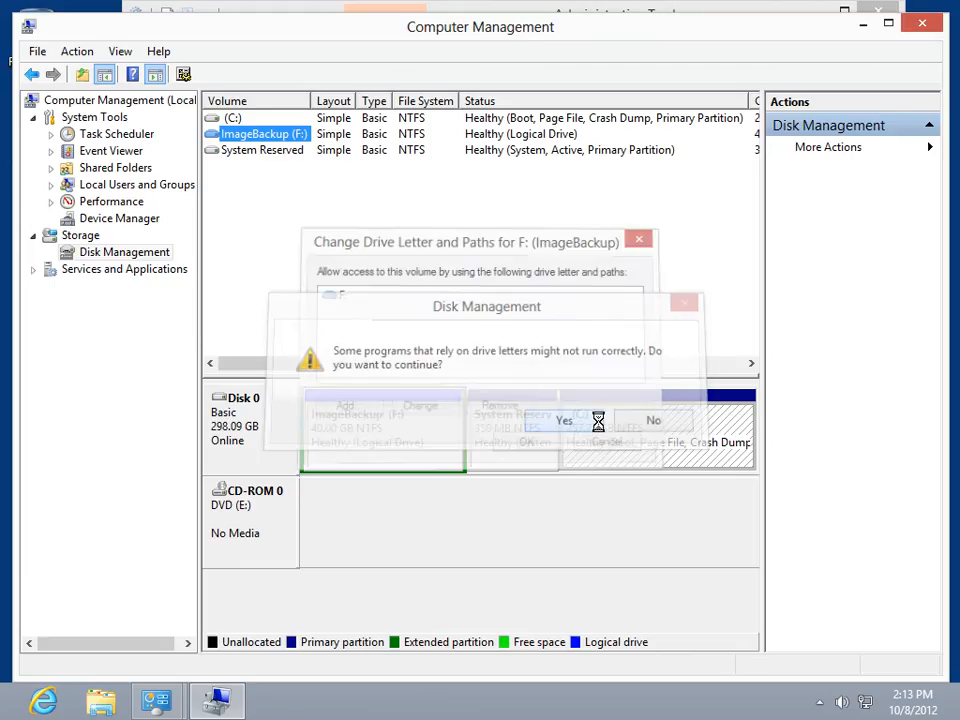
left_click(564, 420)
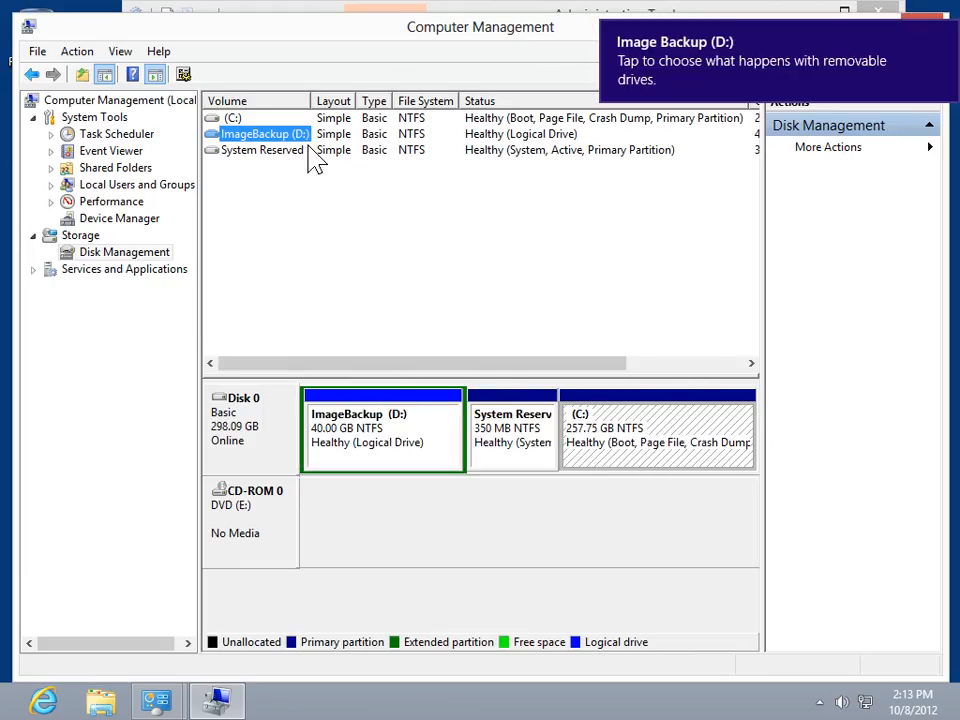
mouse_move(316, 168)
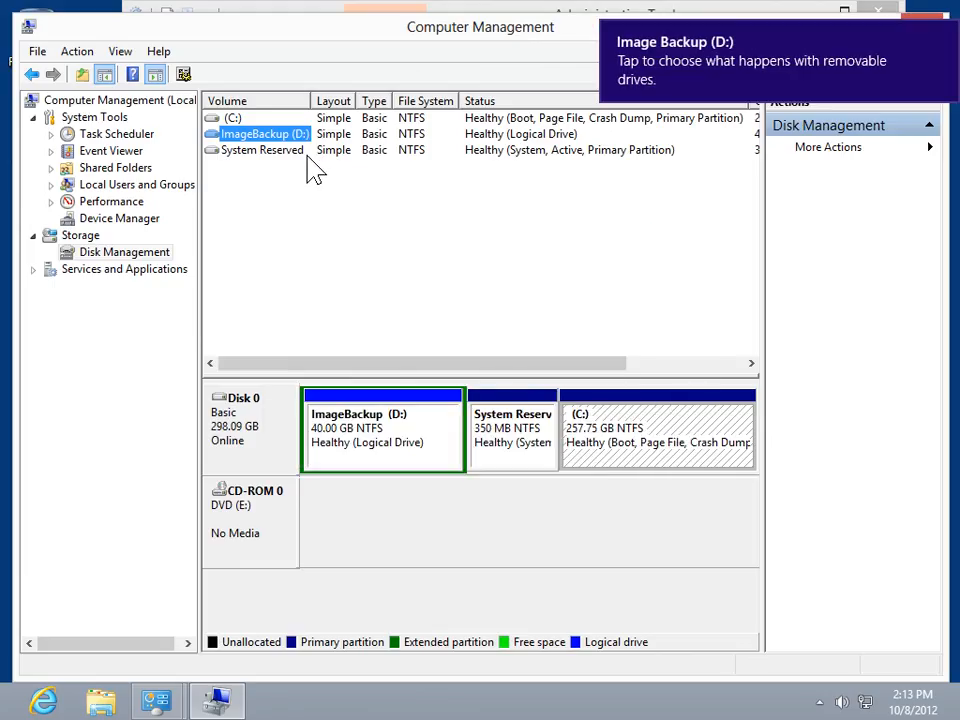
left_click(36, 52)
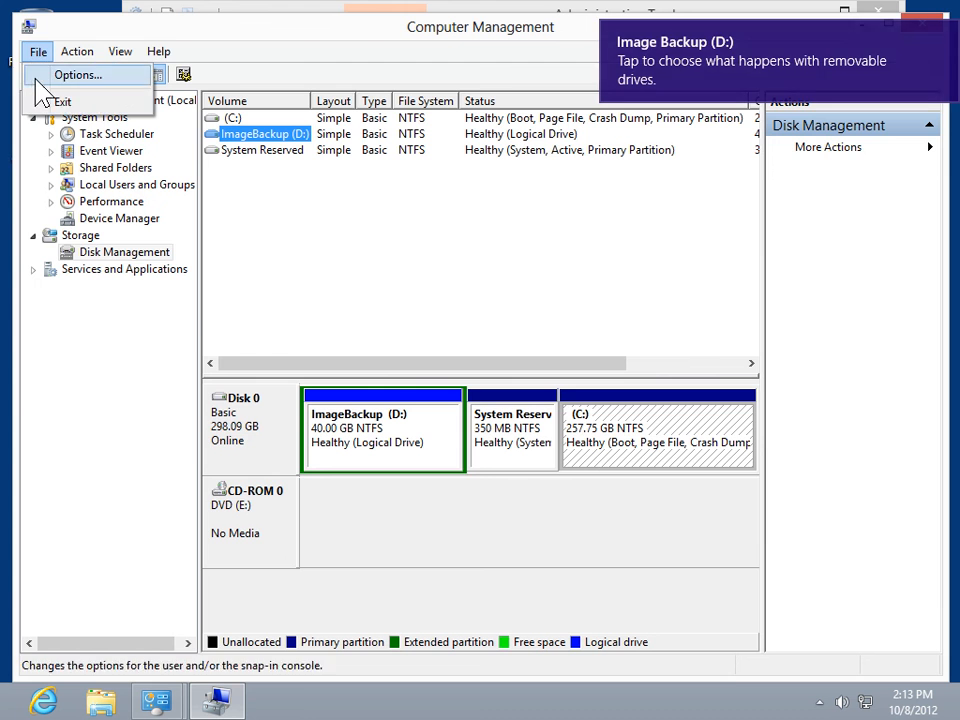